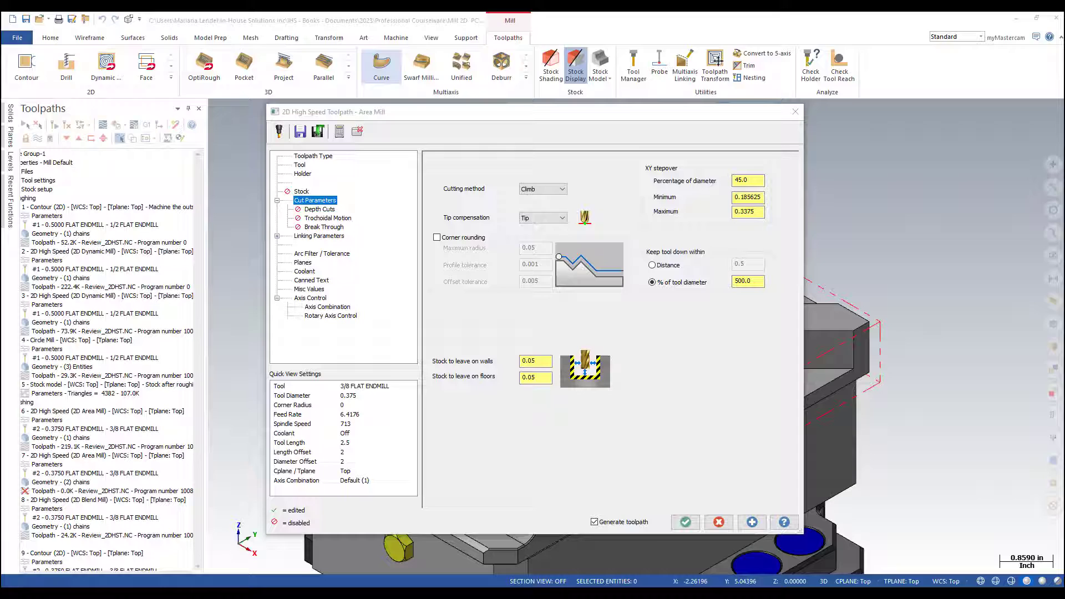
{"action": "mouse_move", "coordinate": [674, 235]}
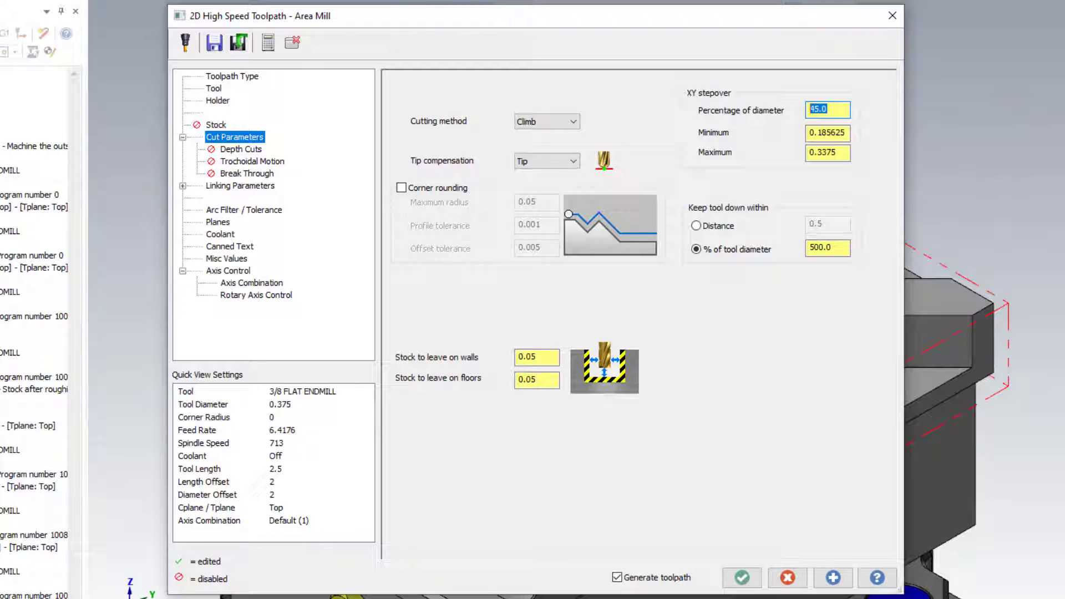
Set 70% stepover, corner rounding and 0.01 wall stock, then save as Area Mill defaults
{"action": "type", "text": "70"}
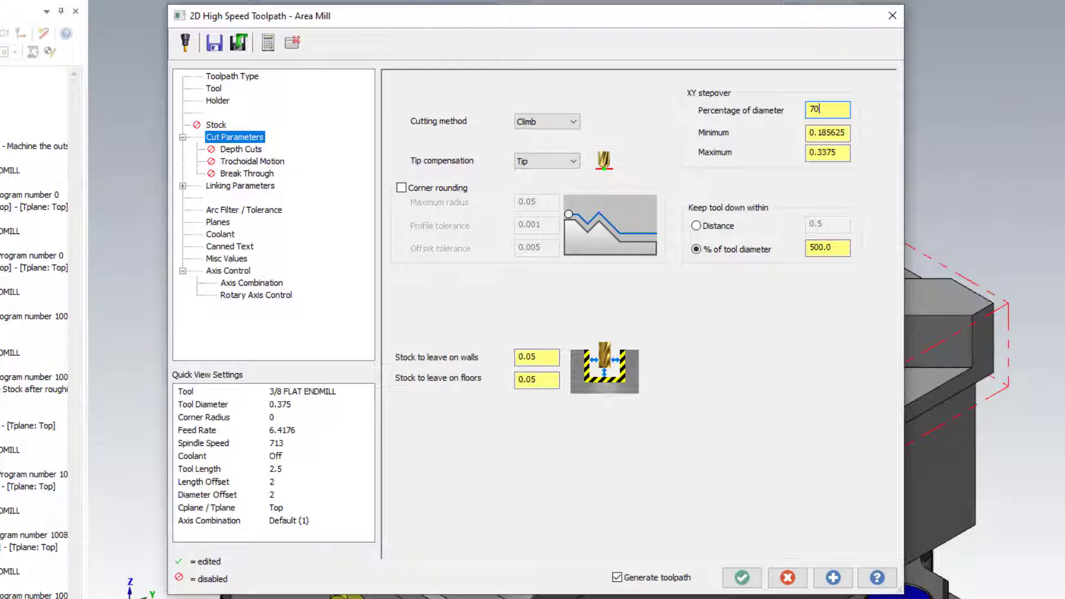
{"action": "left_click", "coordinate": [401, 188]}
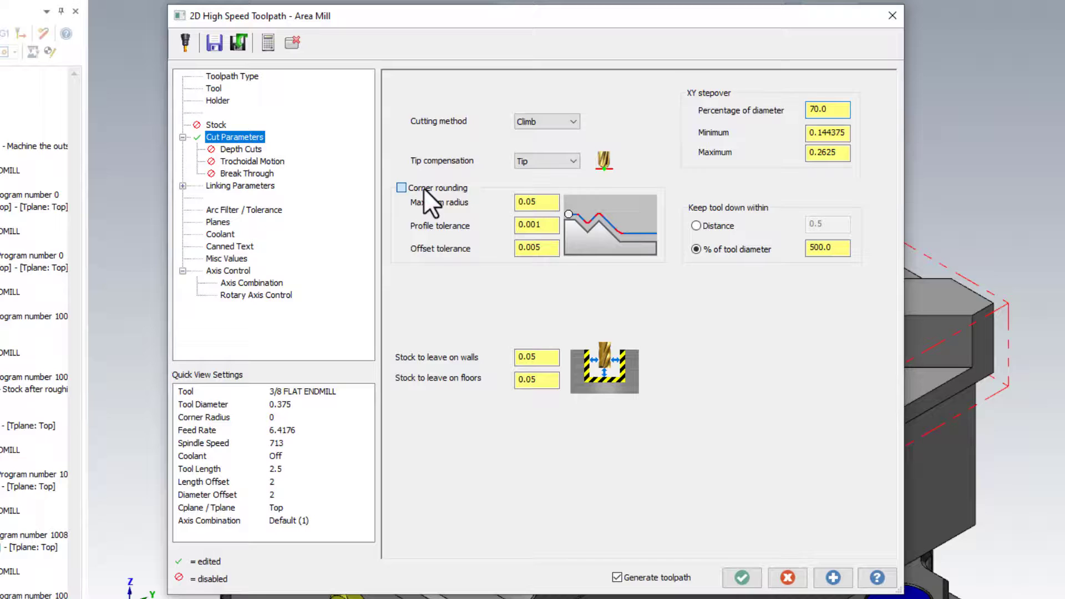
{"action": "left_click", "coordinate": [401, 187]}
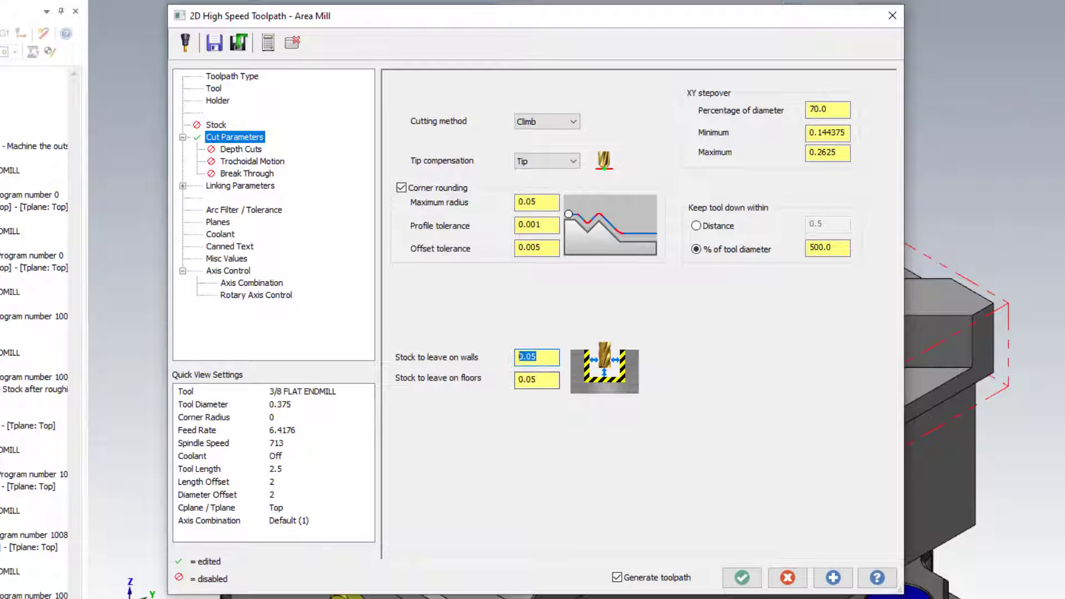
{"action": "type", "text": "0.01"}
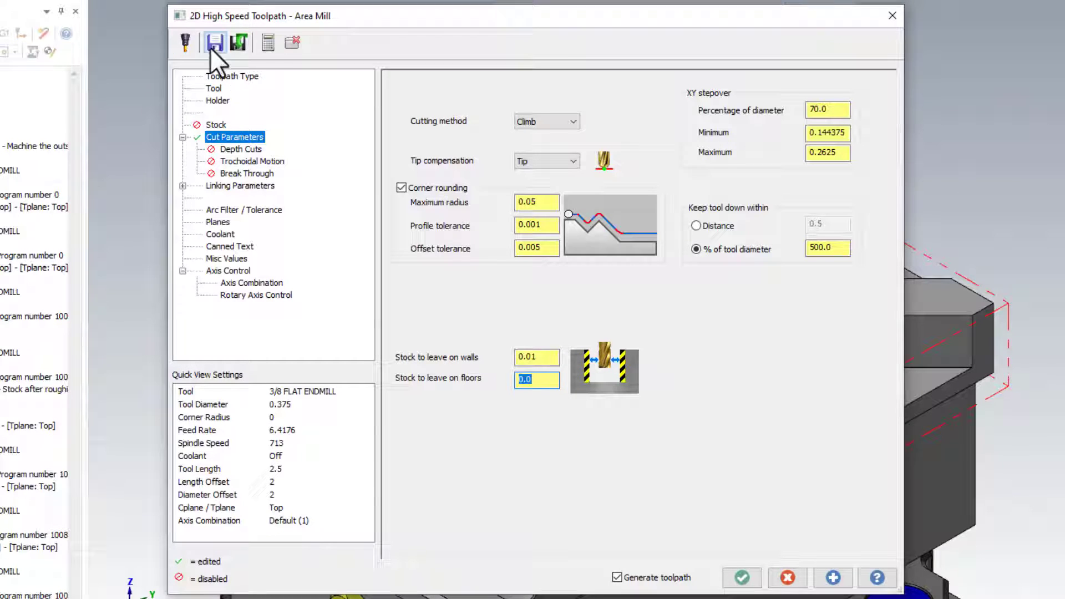
{"action": "left_click", "coordinate": [214, 42]}
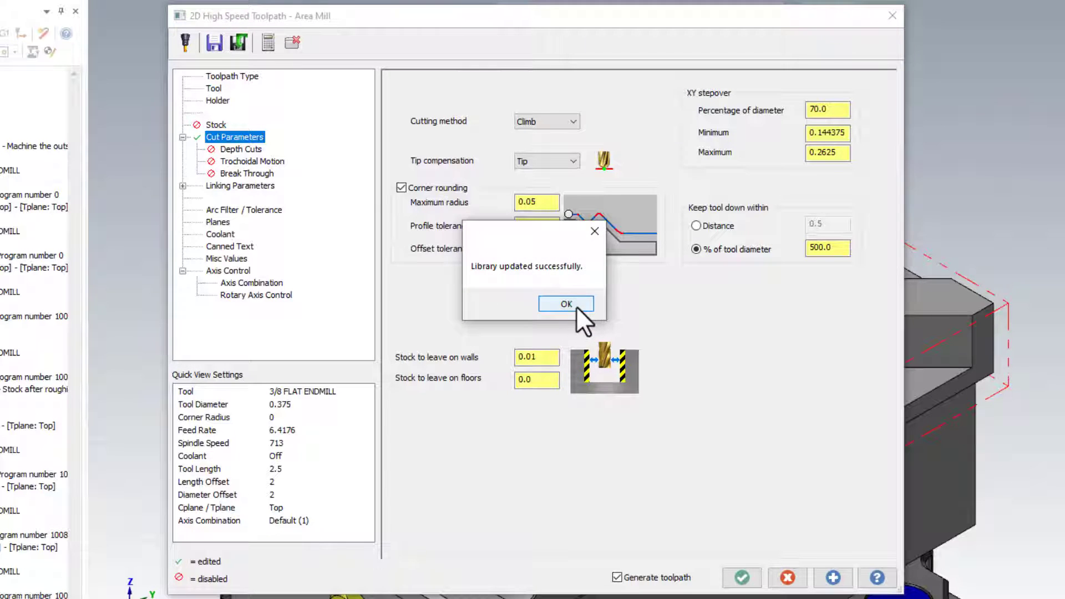
{"action": "left_click", "coordinate": [566, 303]}
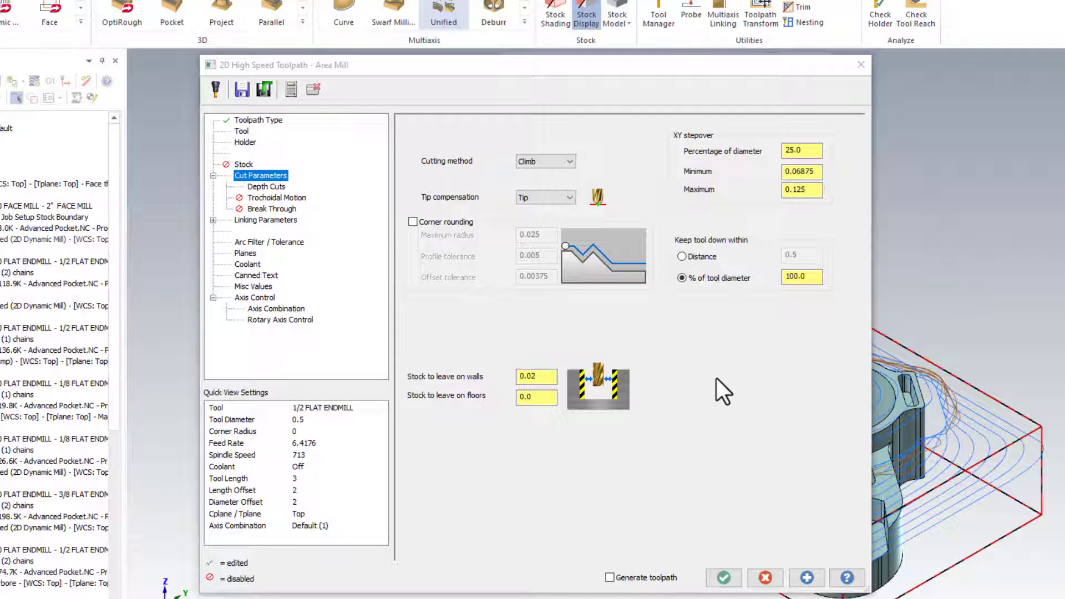
{"action": "mouse_move", "coordinate": [656, 366]}
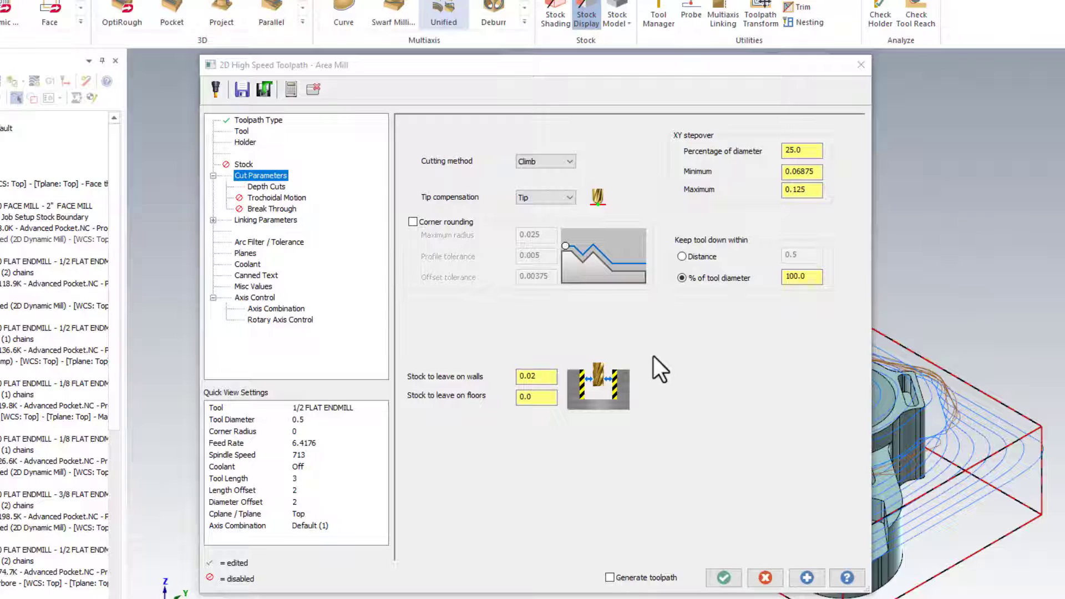